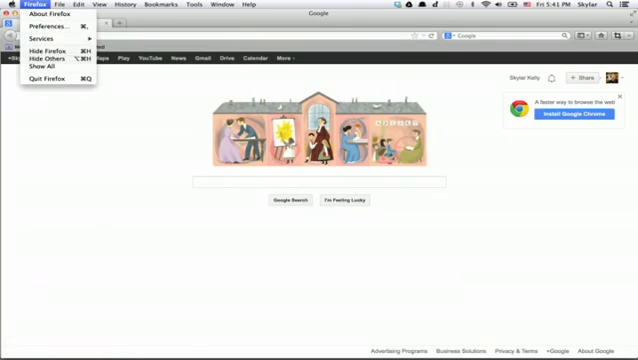
Step: Open Firefox Preferences from the Firefox menu to reach the Sync section
click(38, 24)
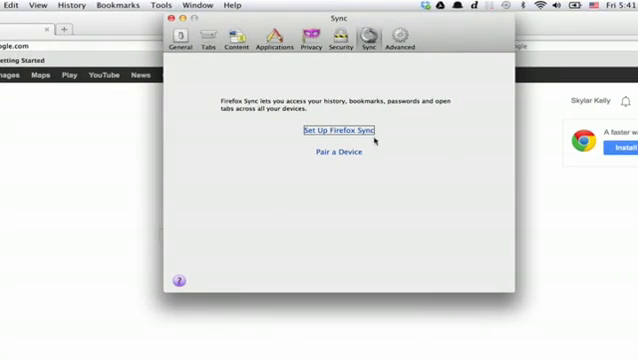
click(337, 130)
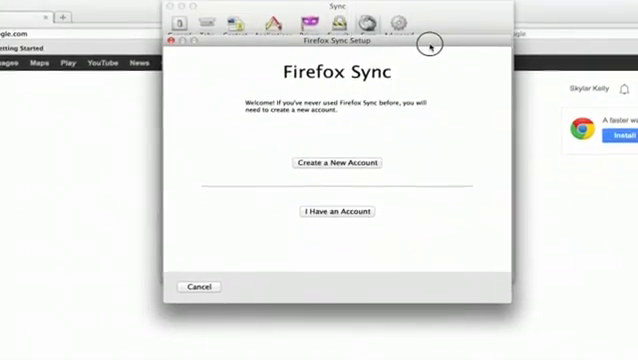
click(337, 162)
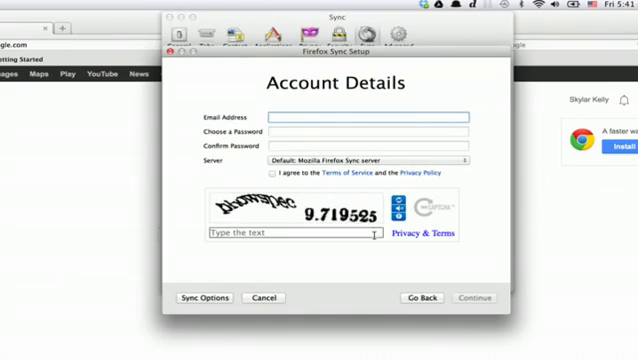
click(263, 298)
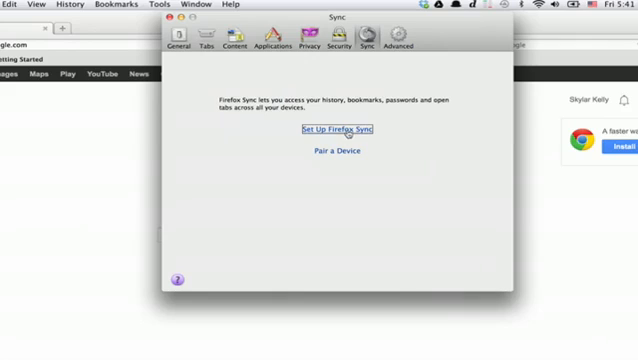
click(337, 152)
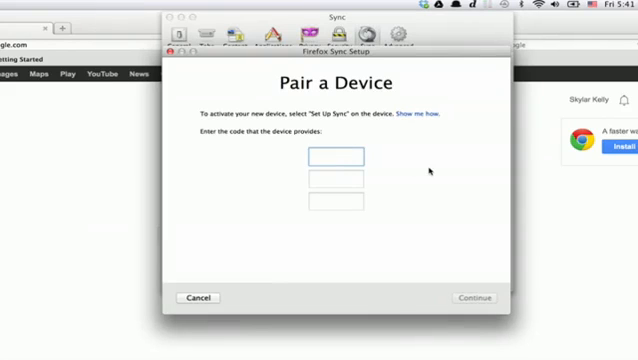
click(337, 156)
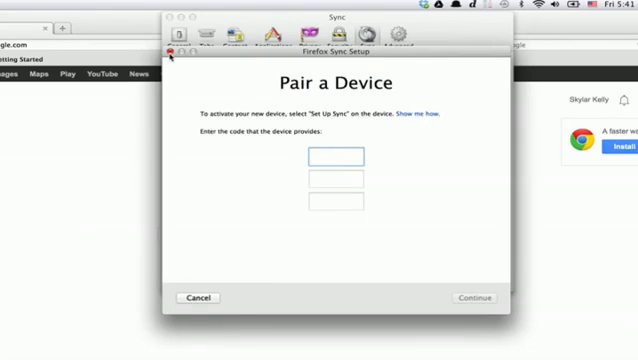
click(198, 298)
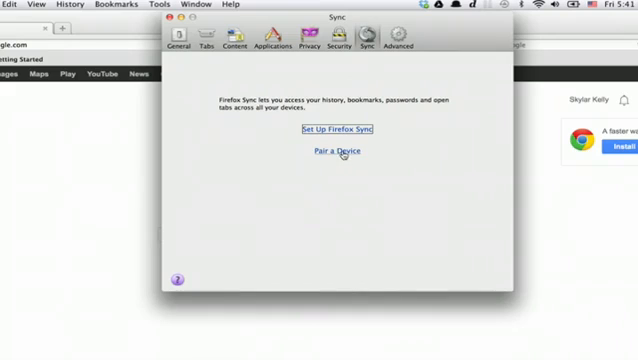
click(337, 128)
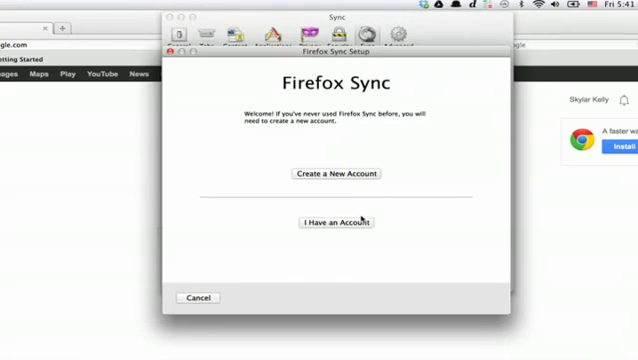
click(337, 221)
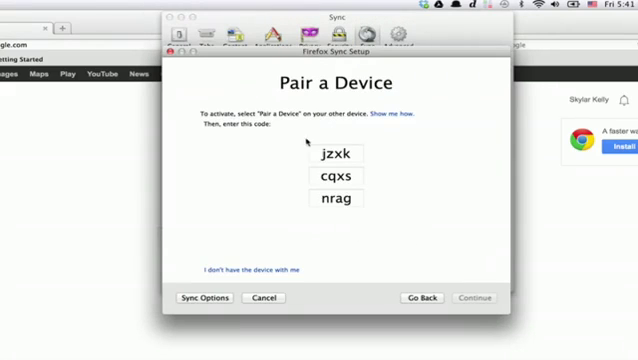